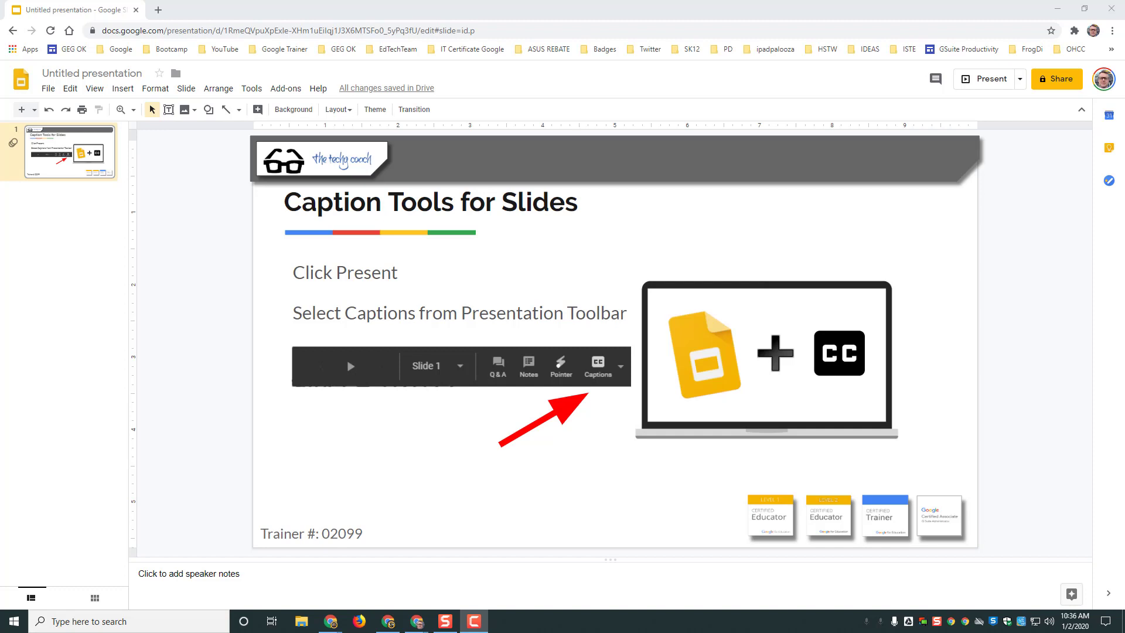
pyautogui.moveTo(600, 494)
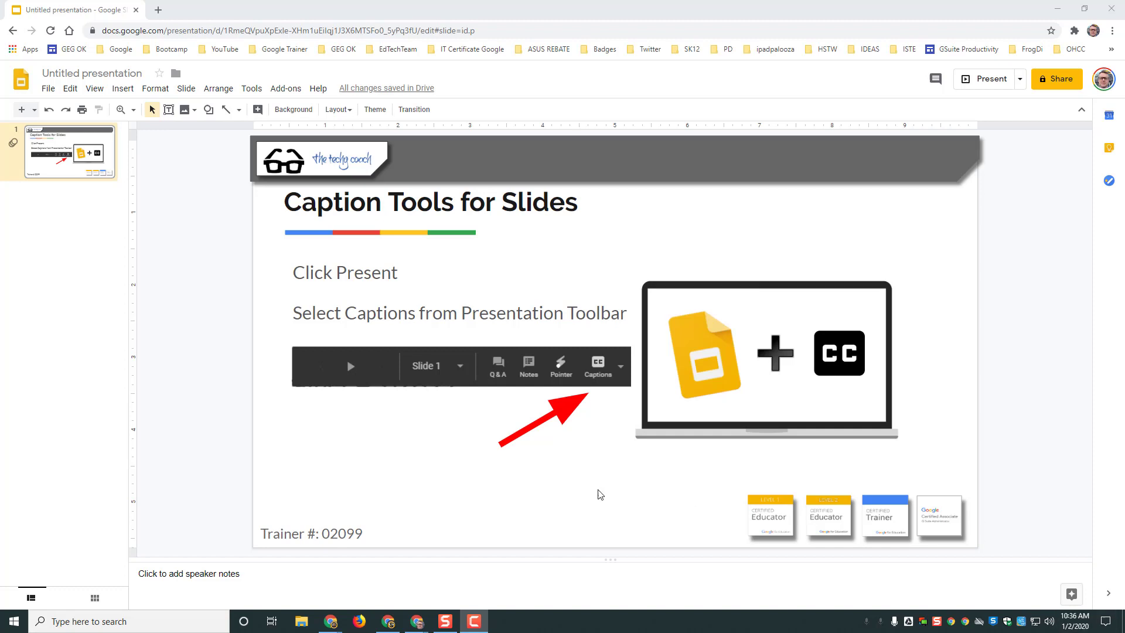
pyautogui.moveTo(341, 483)
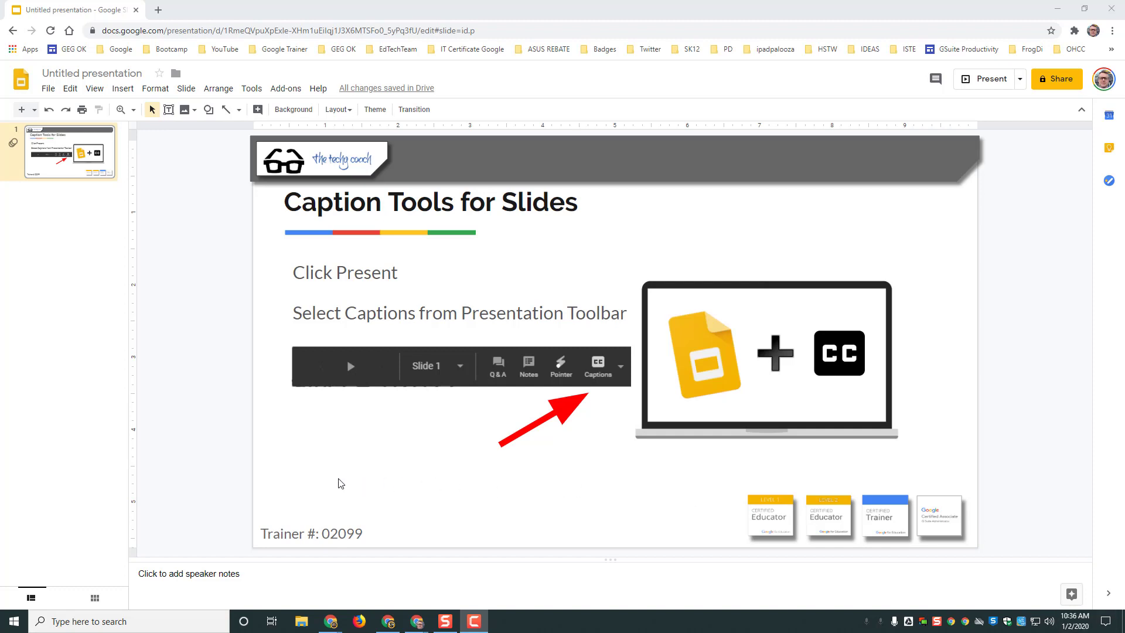
pyautogui.moveTo(976, 79)
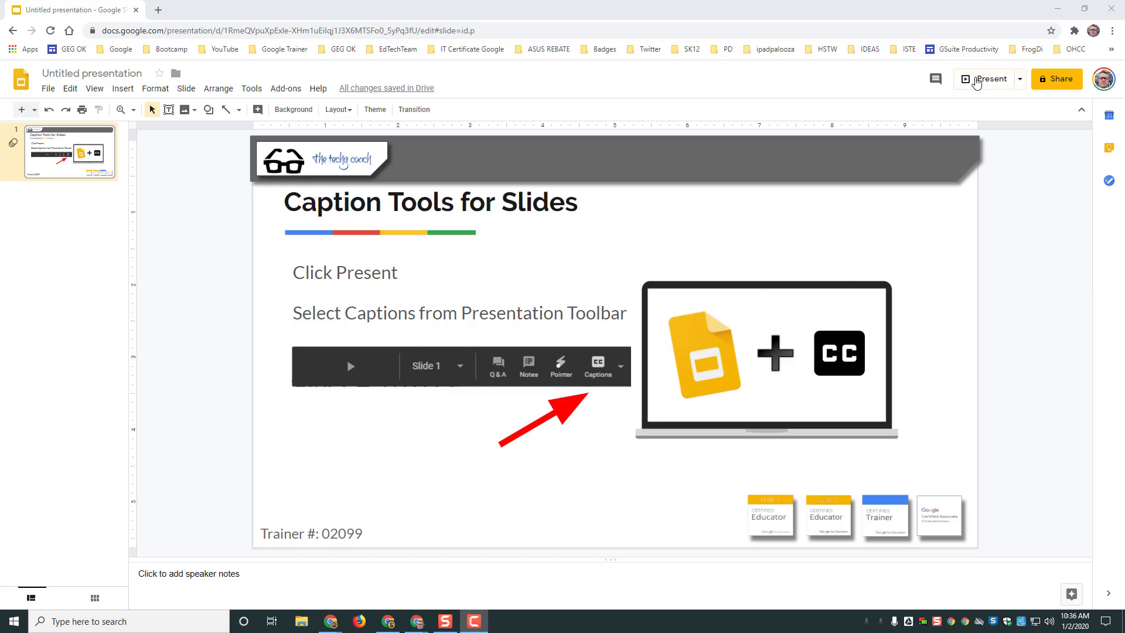
# Step: Start presenting the Caption Tools for Slides deck from the editor
pyautogui.click(989, 79)
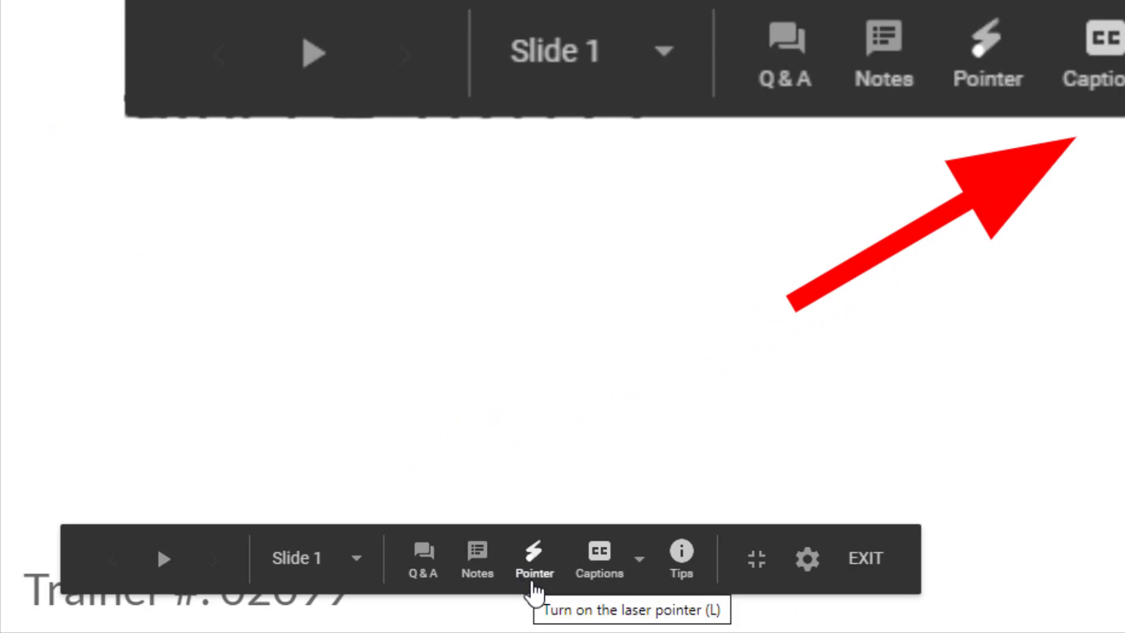
pyautogui.moveTo(598, 588)
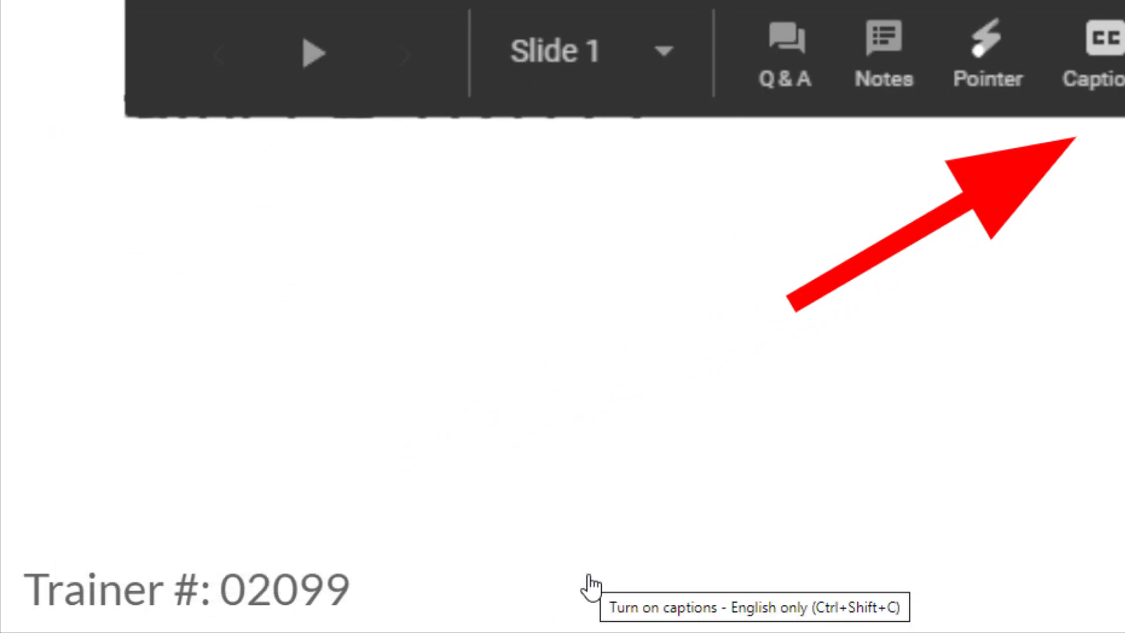
# Step: Switch on live captions from the presentation toolbar's CC button
pyautogui.click(599, 559)
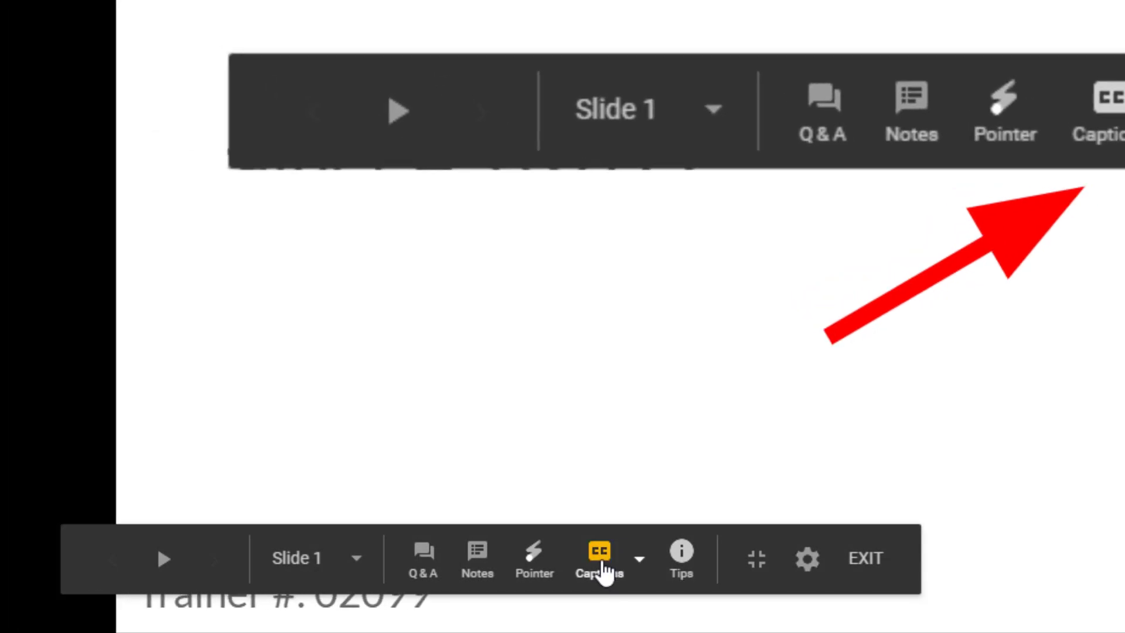
pyautogui.moveTo(599, 558)
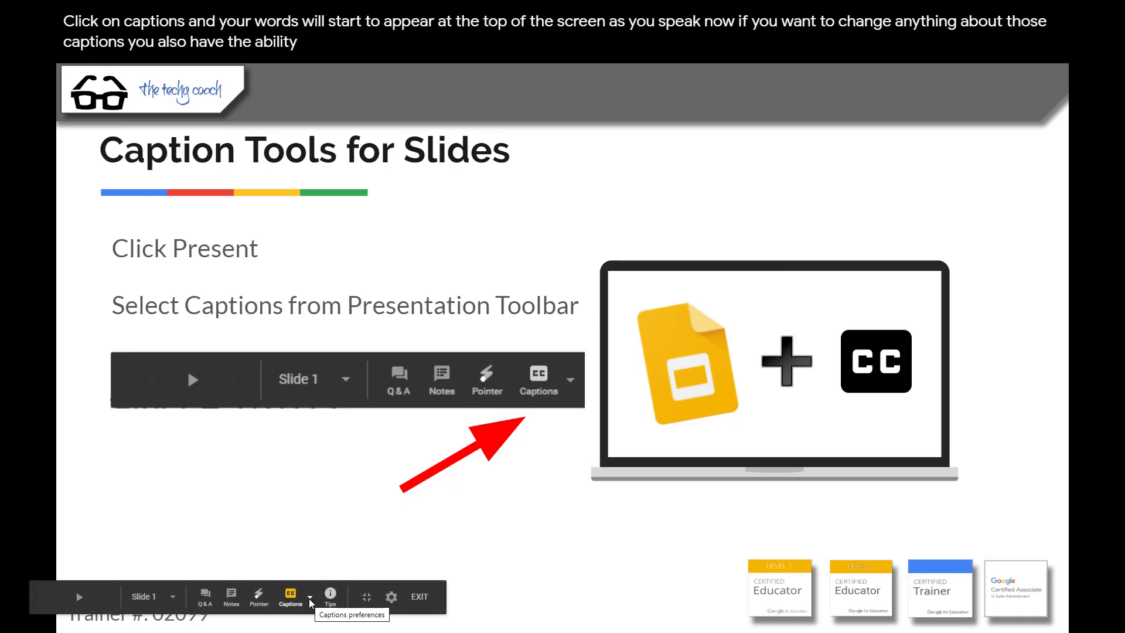
# Step: Open caption preferences to reveal the Top and Bottom text position choices
pyautogui.click(309, 597)
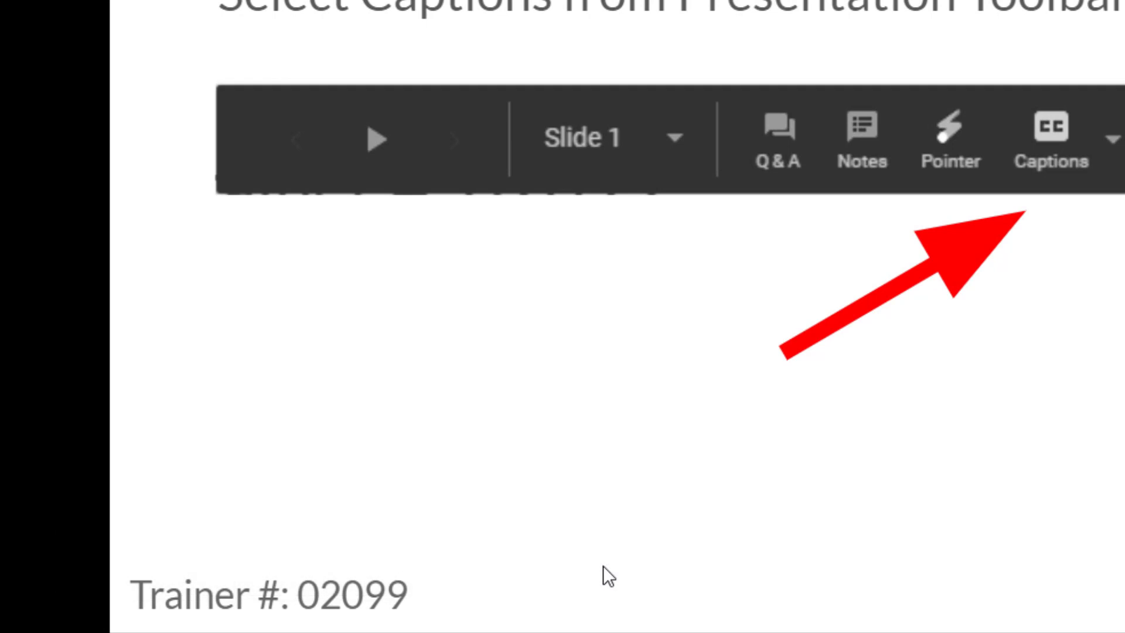
pyautogui.click(567, 563)
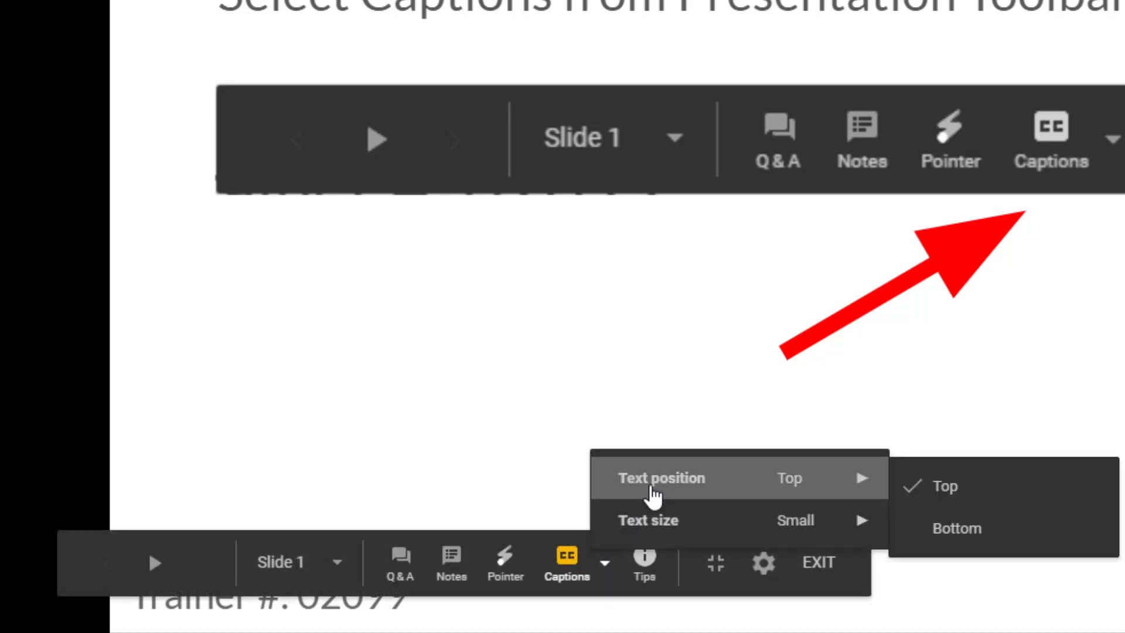
pyautogui.moveTo(955, 529)
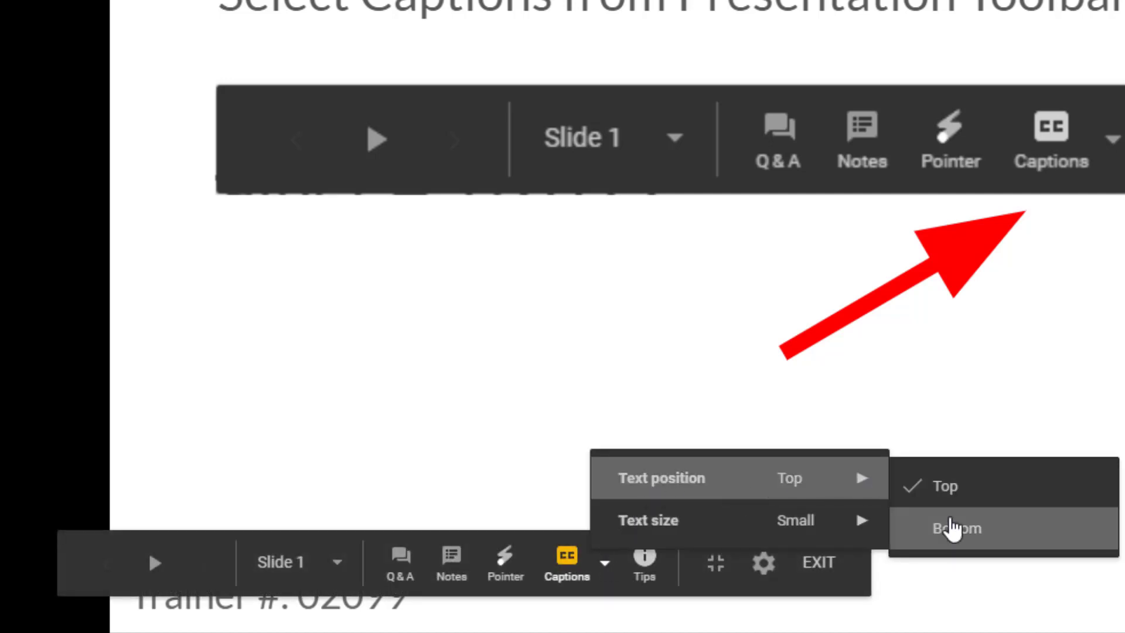